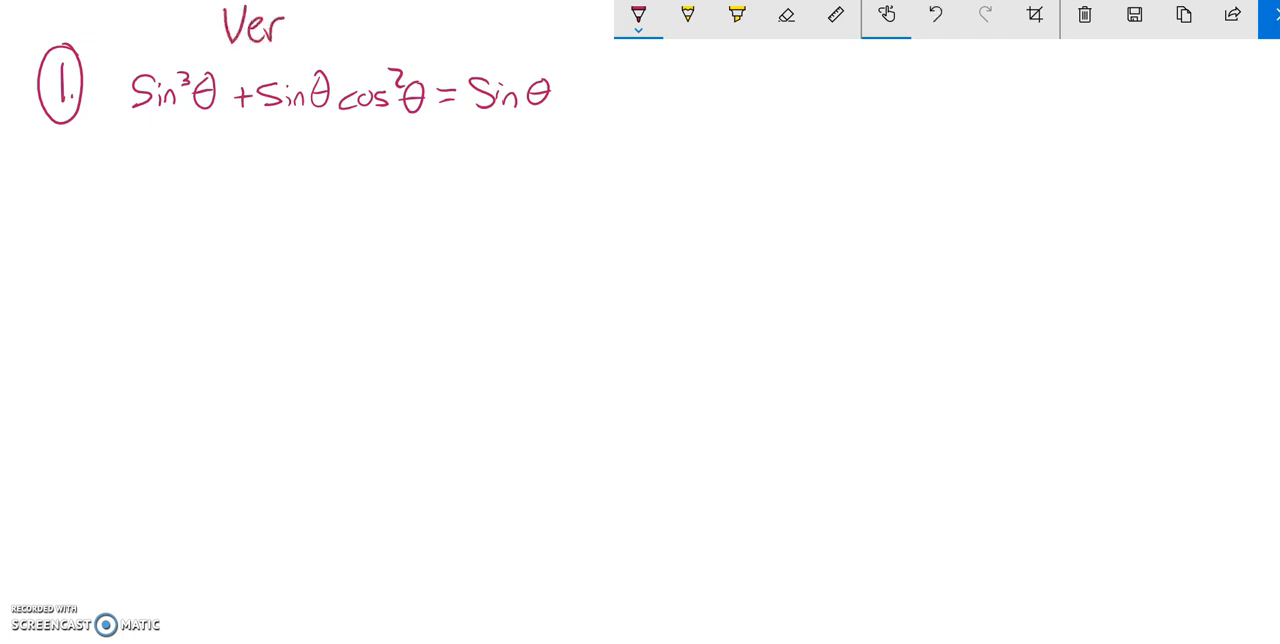
Step: Write 'Verify' above the identity and draw arrows toward the left-hand terms and the right-hand sinθ
left_click_drag(280, 24, 330, 30)
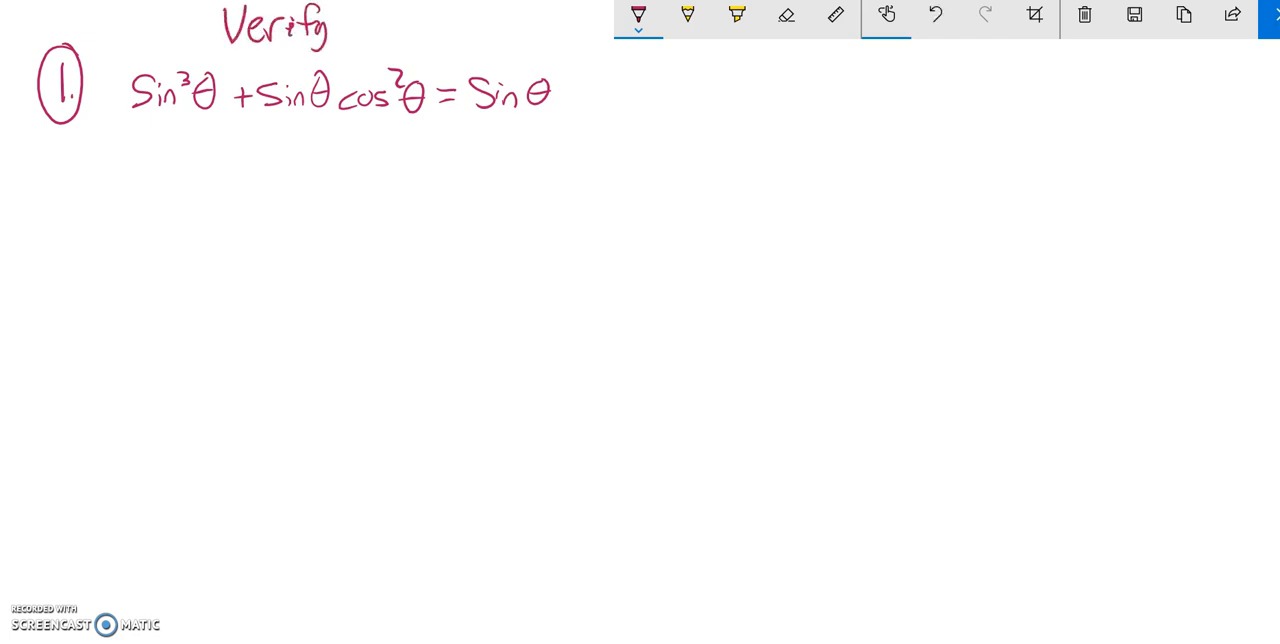
left_click_drag(400, 30, 370, 56)
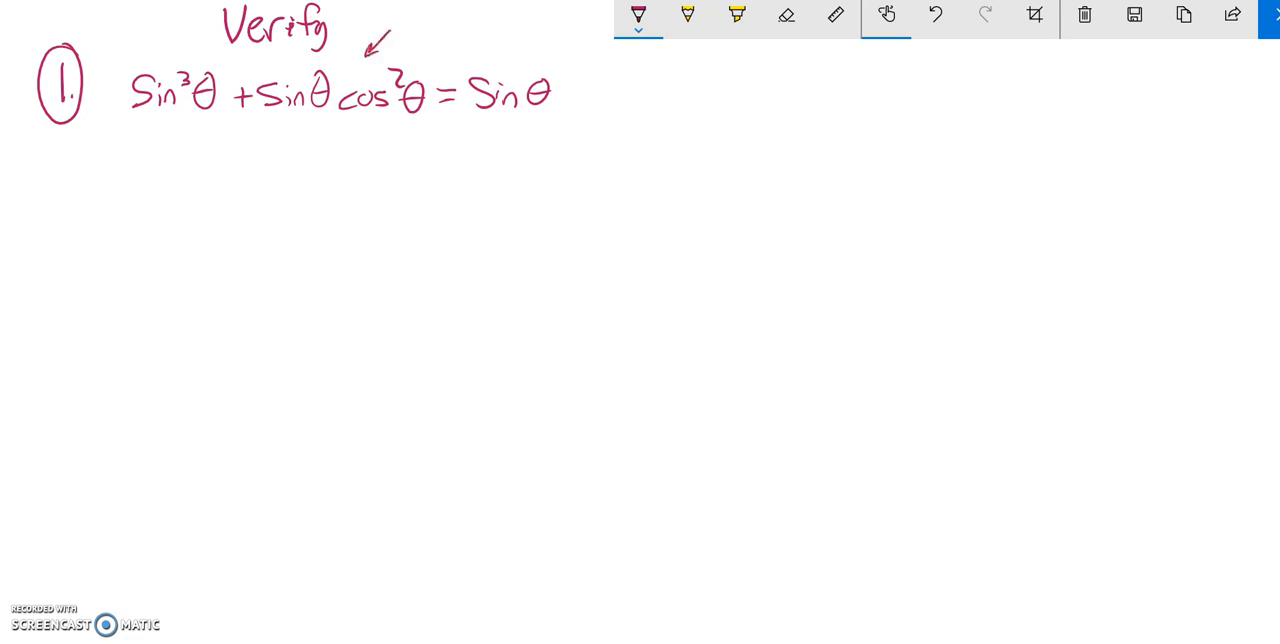
left_click_drag(500, 24, 484, 60)
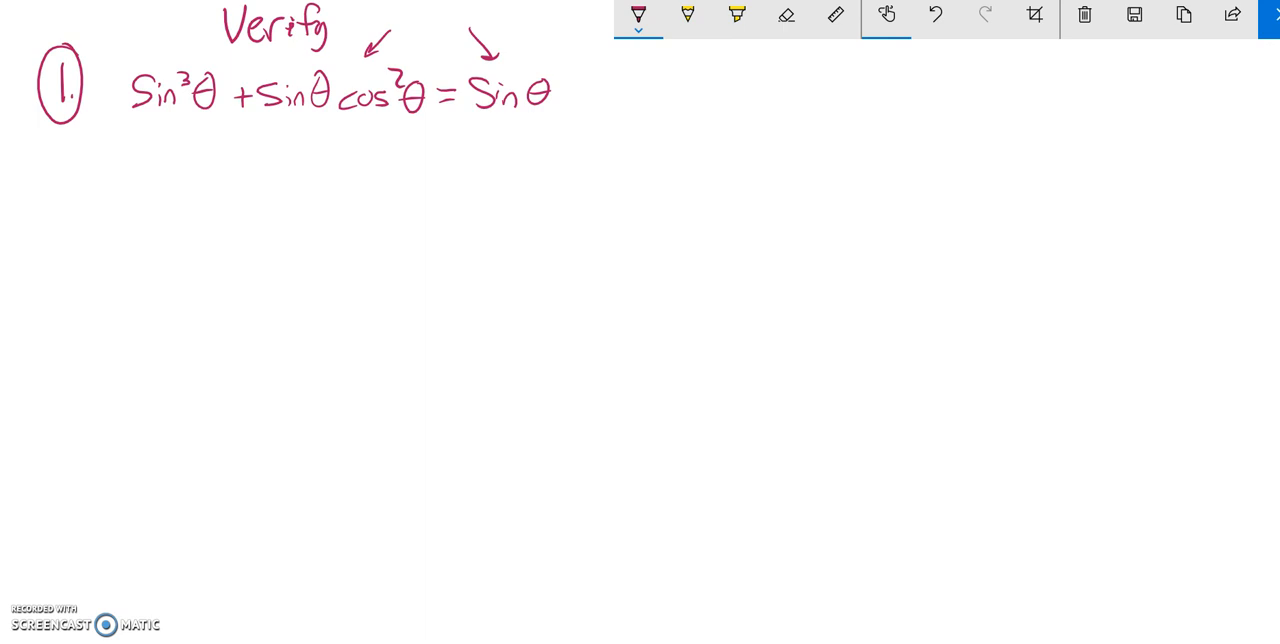
Step: Underline the common sinθ in both left-hand terms in yellow and return to the red pen
left_click_drag(260, 118, 310, 118)
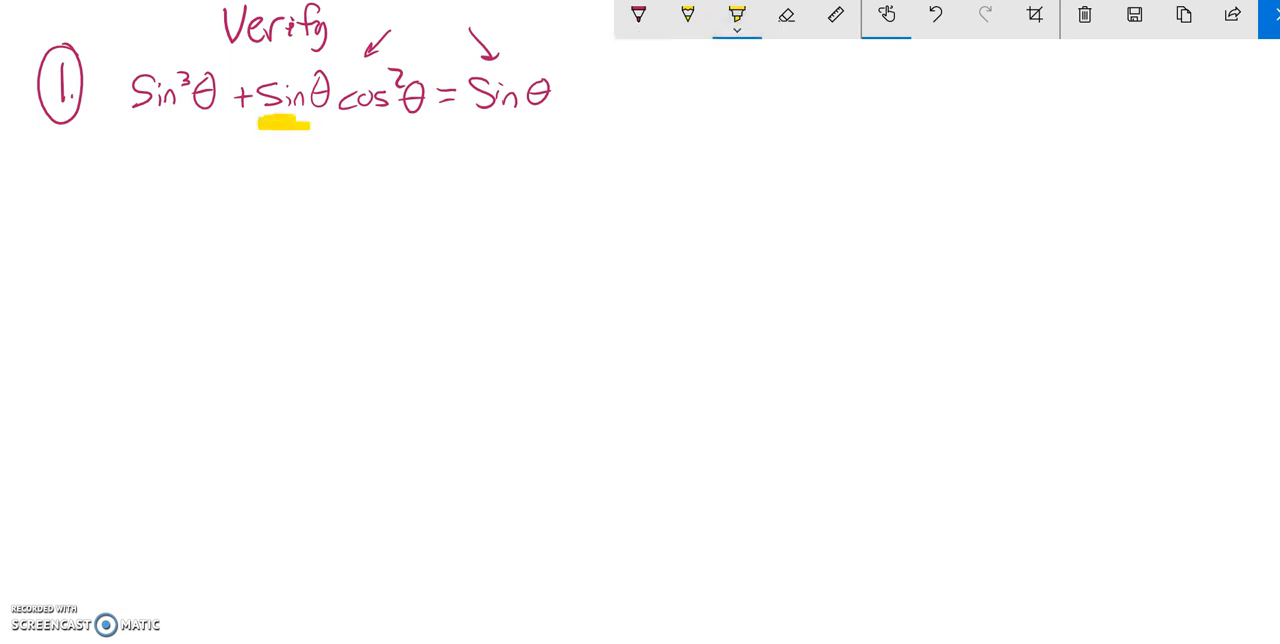
left_click_drag(124, 124, 196, 124)
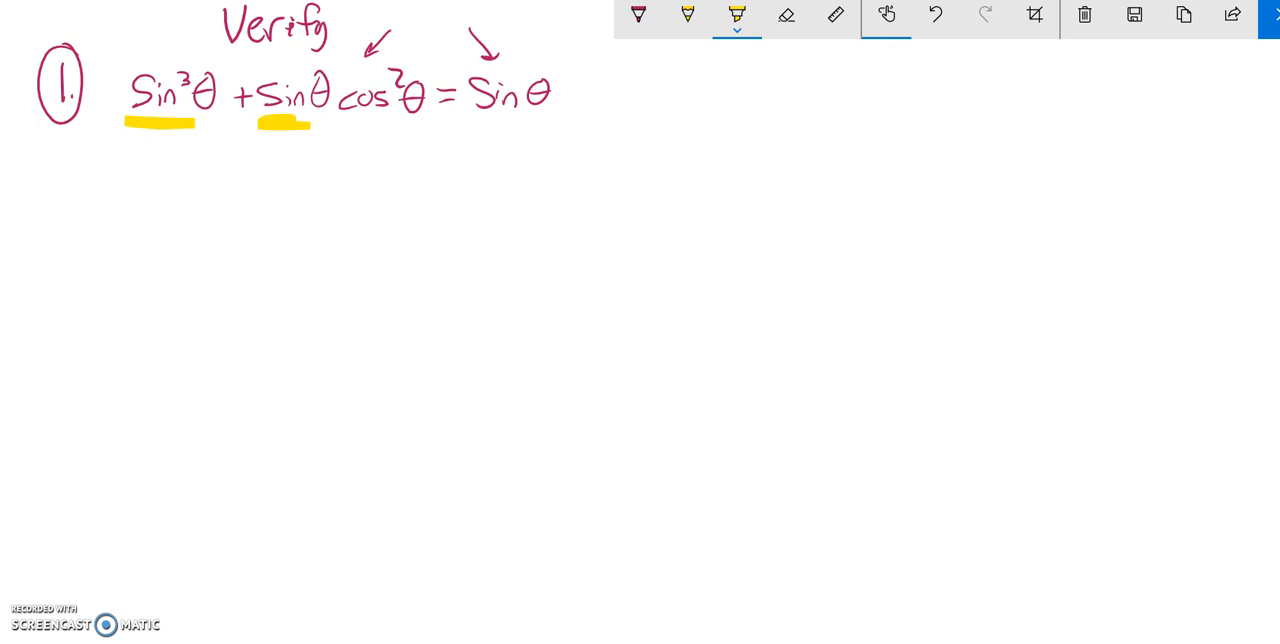
left_click(636, 16)
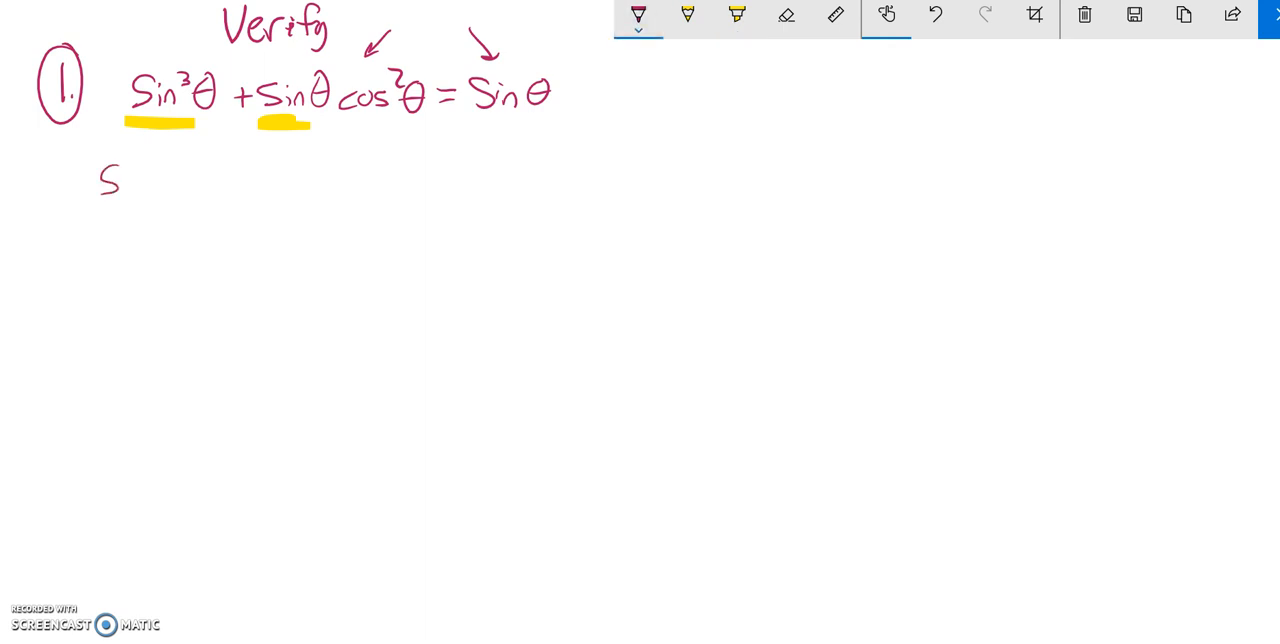
Step: Write the factored line sinθ(sin²θ + cos²θ) below the equation
left_click_drag(104, 190, 204, 200)
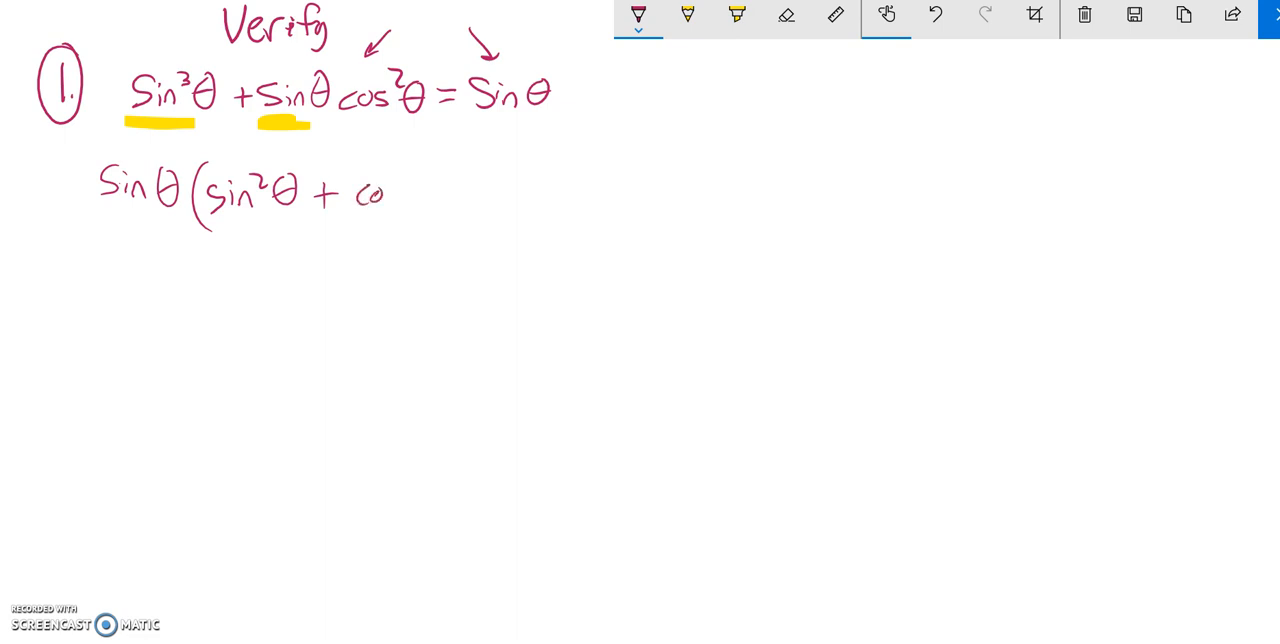
left_click_drag(380, 190, 450, 200)
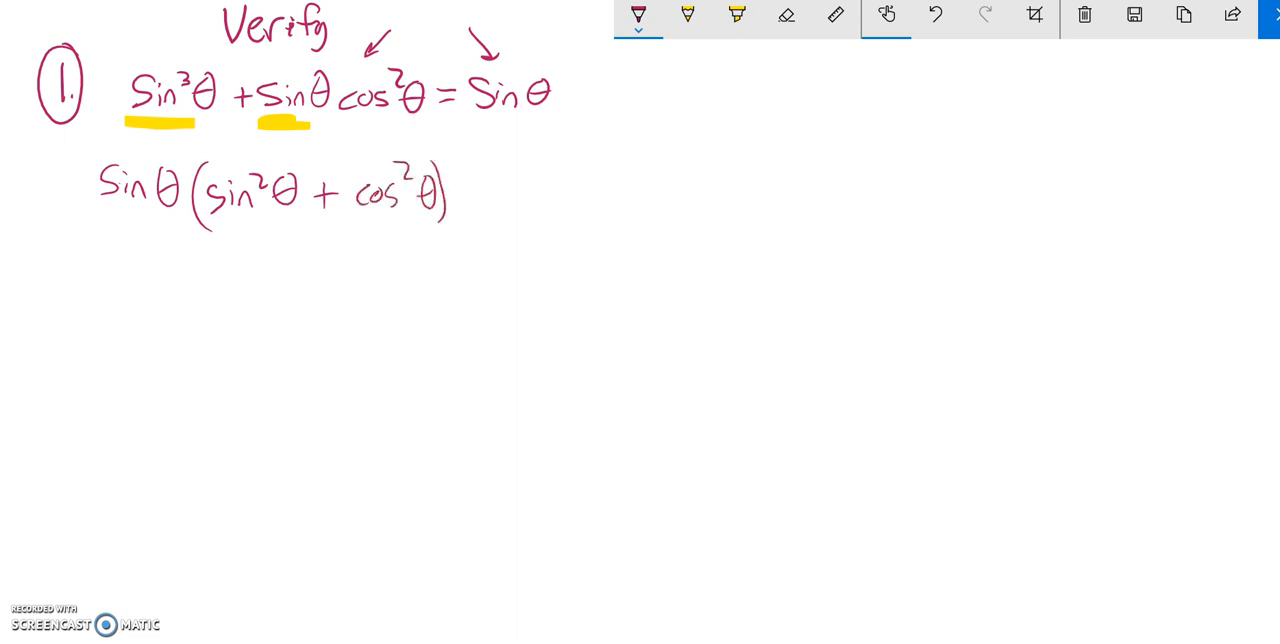
Step: Underline sin²θ + cos²θ in yellow and write sinθ as the simplified result beneath
left_click_drag(218, 228, 436, 220)
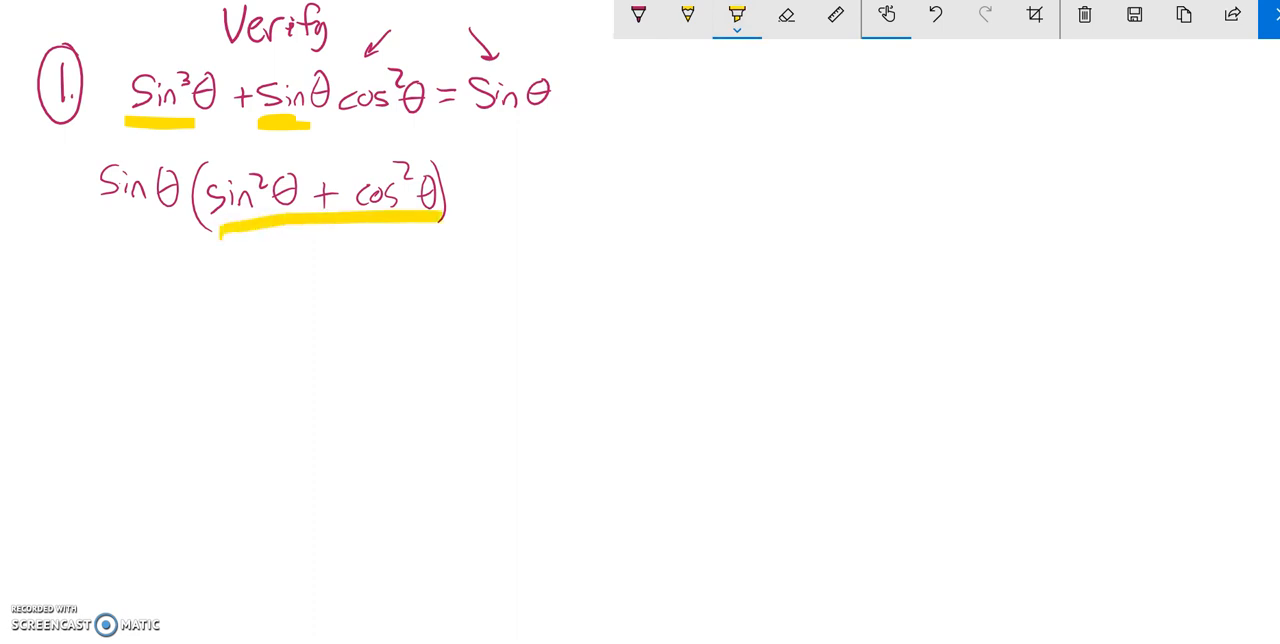
left_click(636, 16)
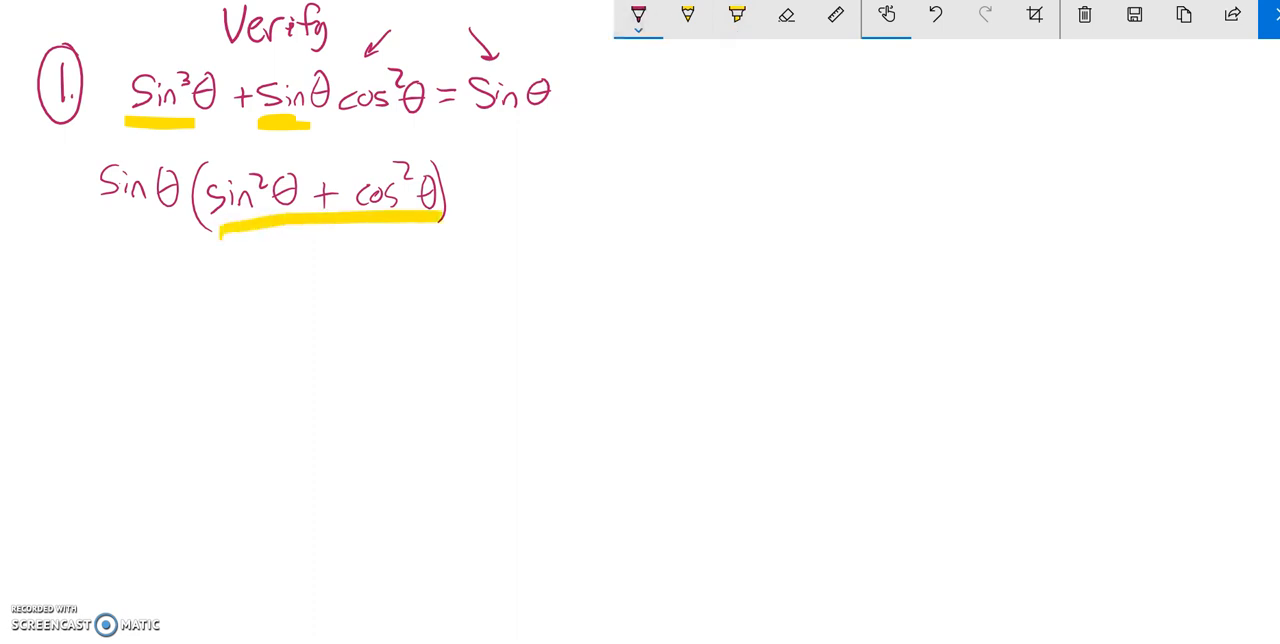
left_click_drag(196, 270, 310, 280)
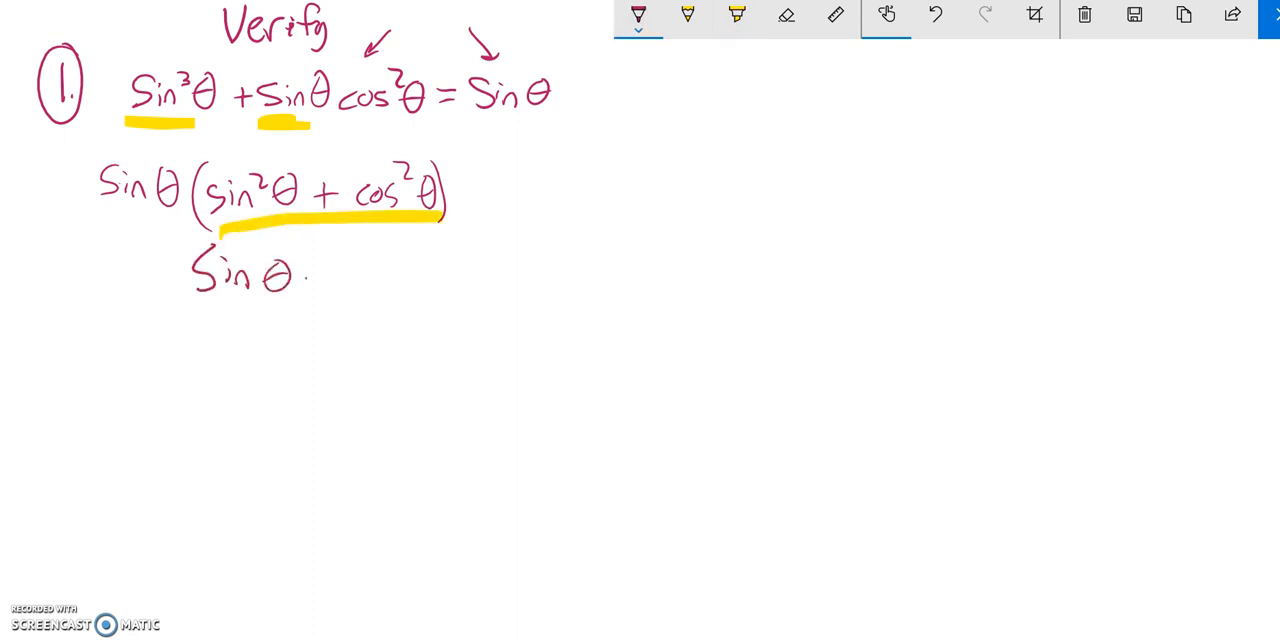